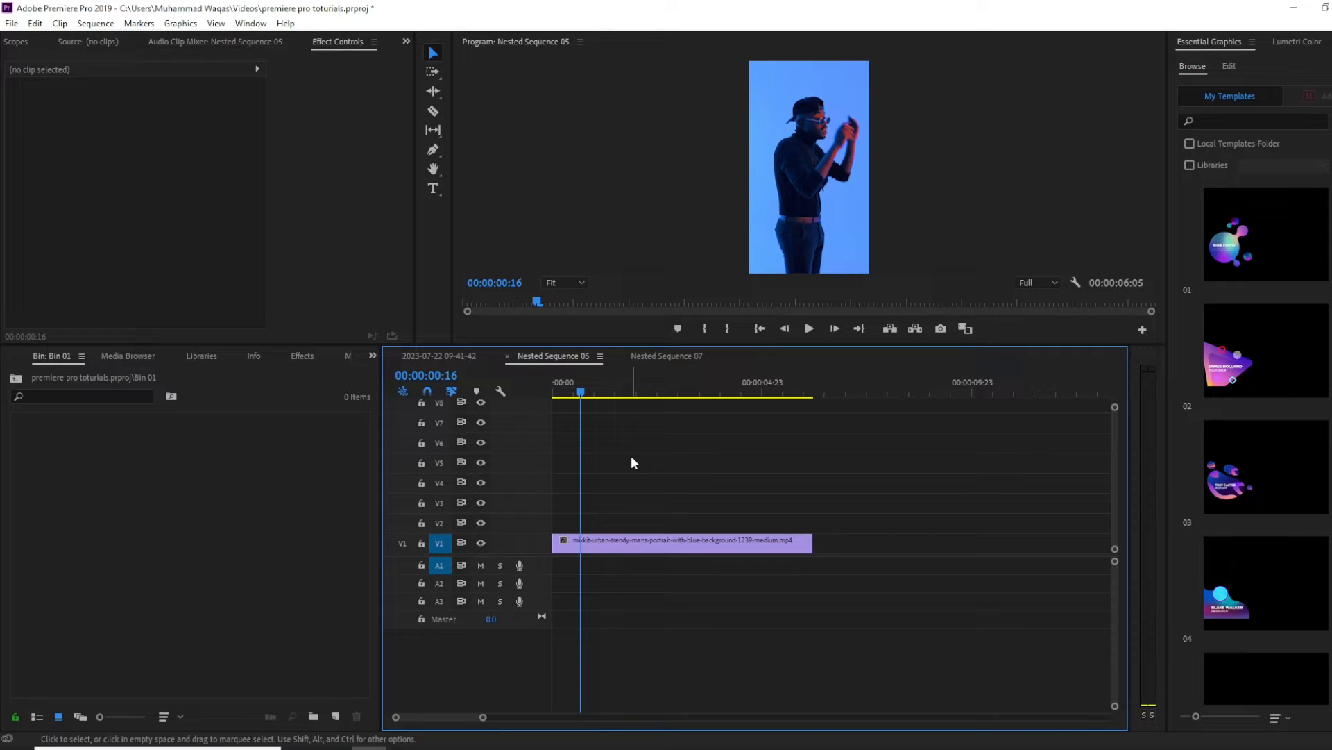
mouse_move(675, 510)
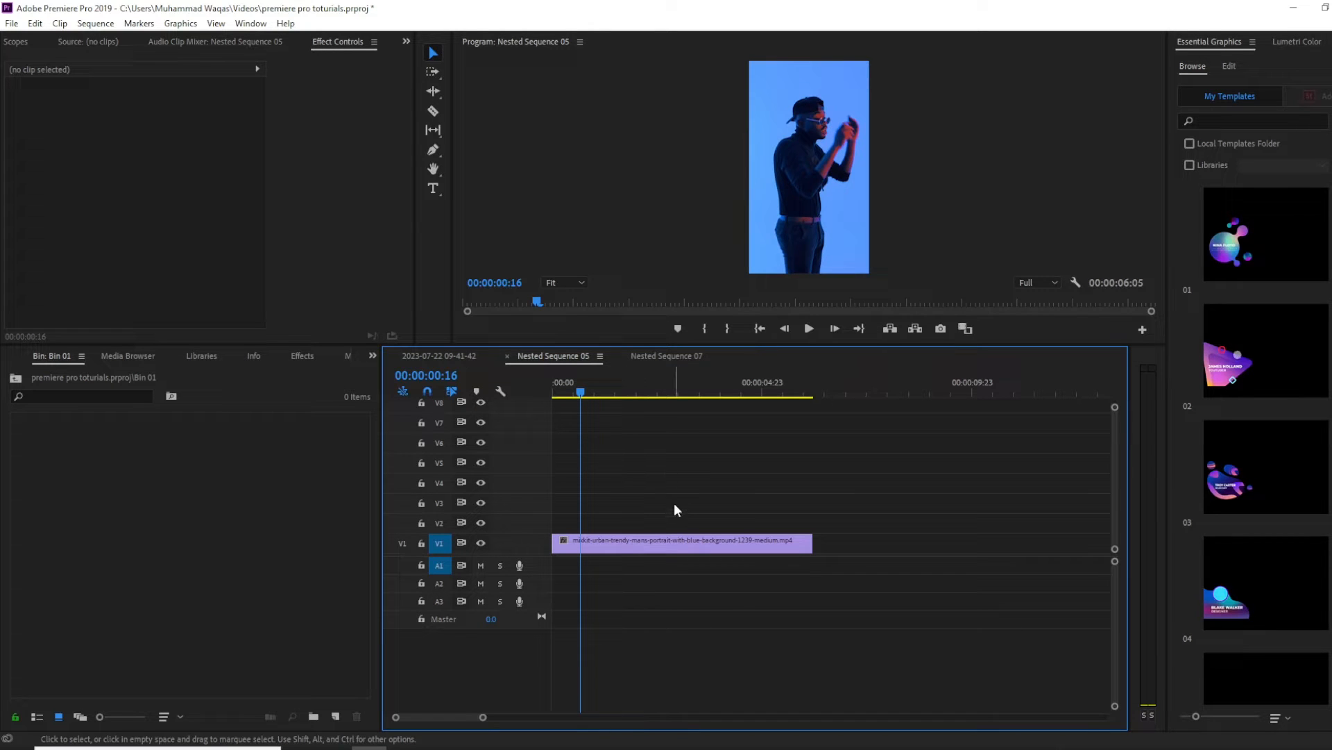
mouse_move(701, 496)
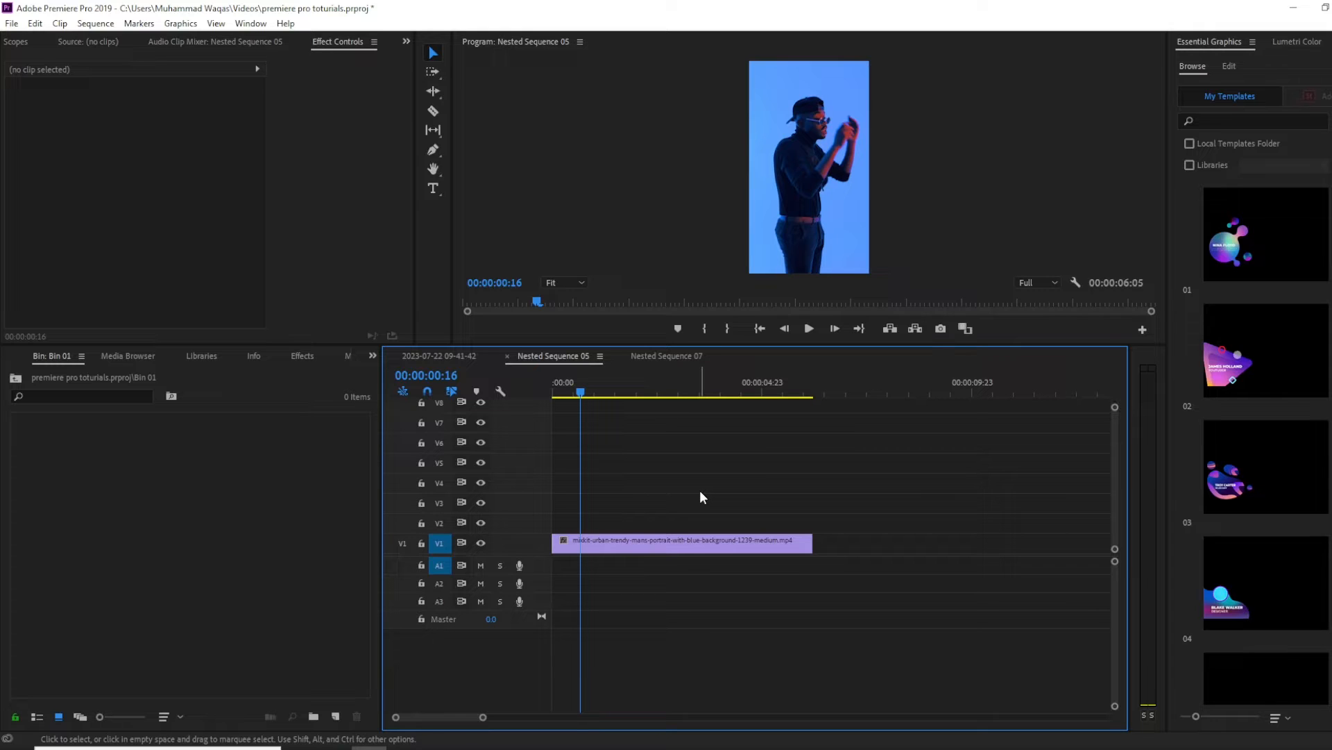
mouse_move(701, 485)
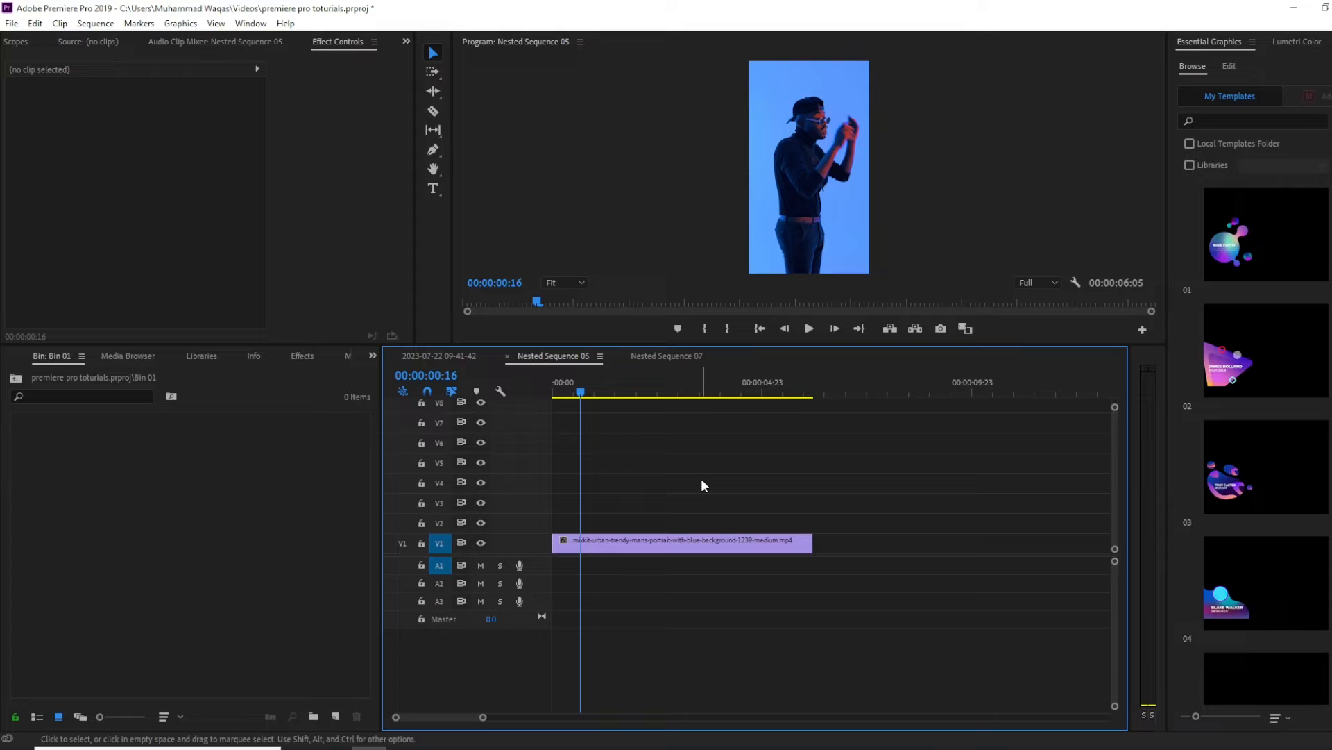
Step: Set the sequence frame size to 1920 x 1080 and confirm deleting its previews
click(95, 22)
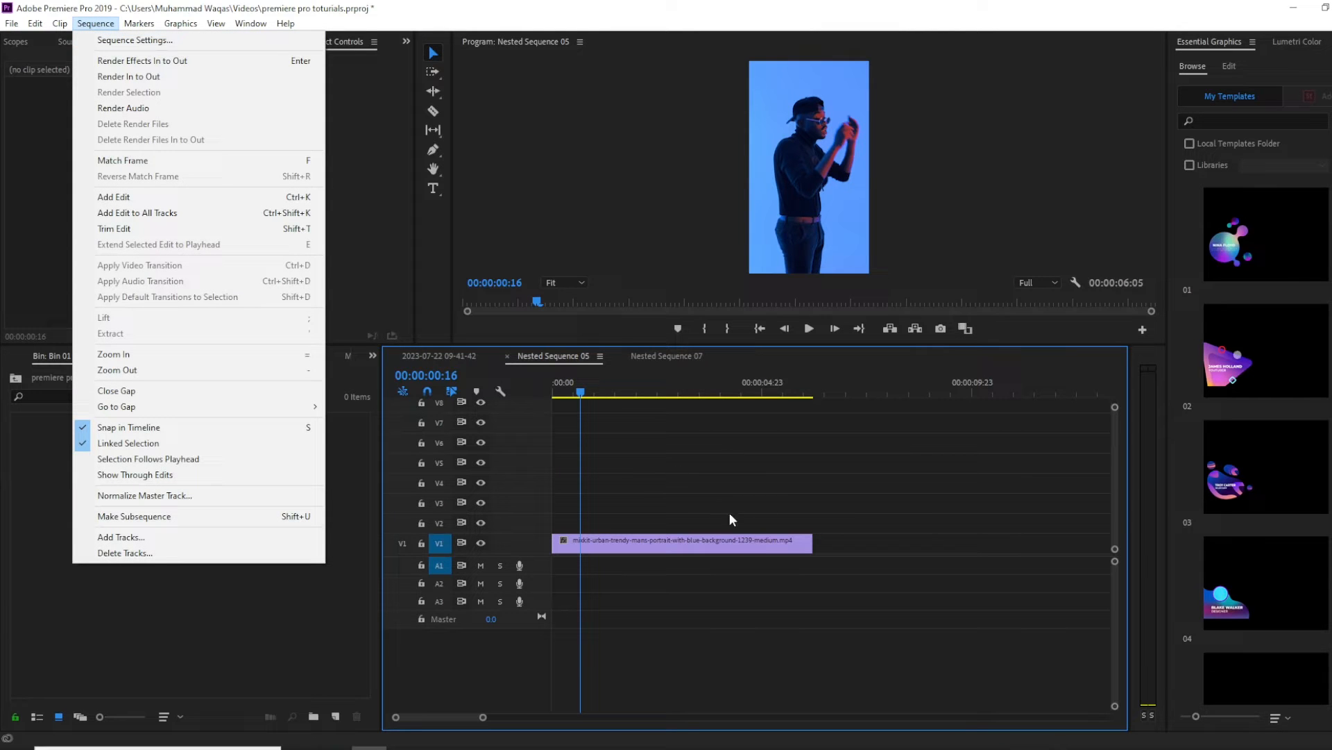
click(179, 23)
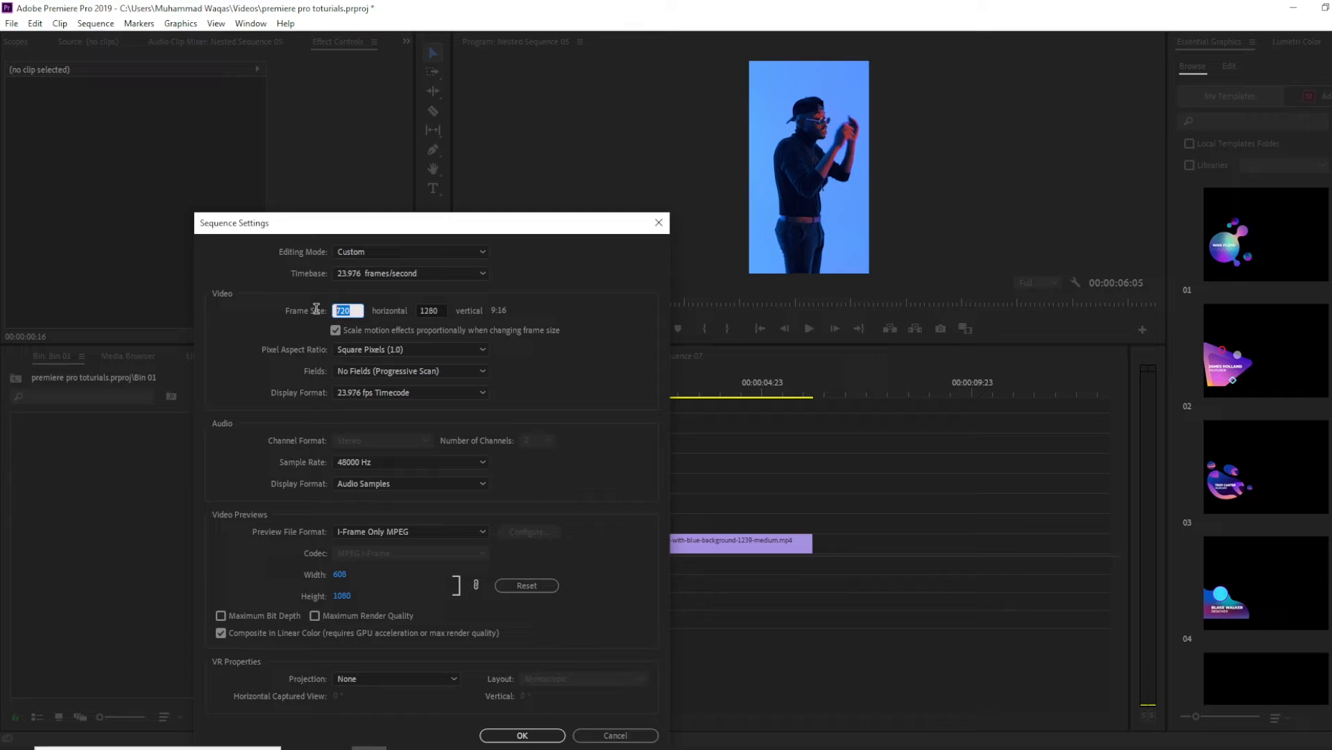
text(192)
click(431, 310)
text(1080)
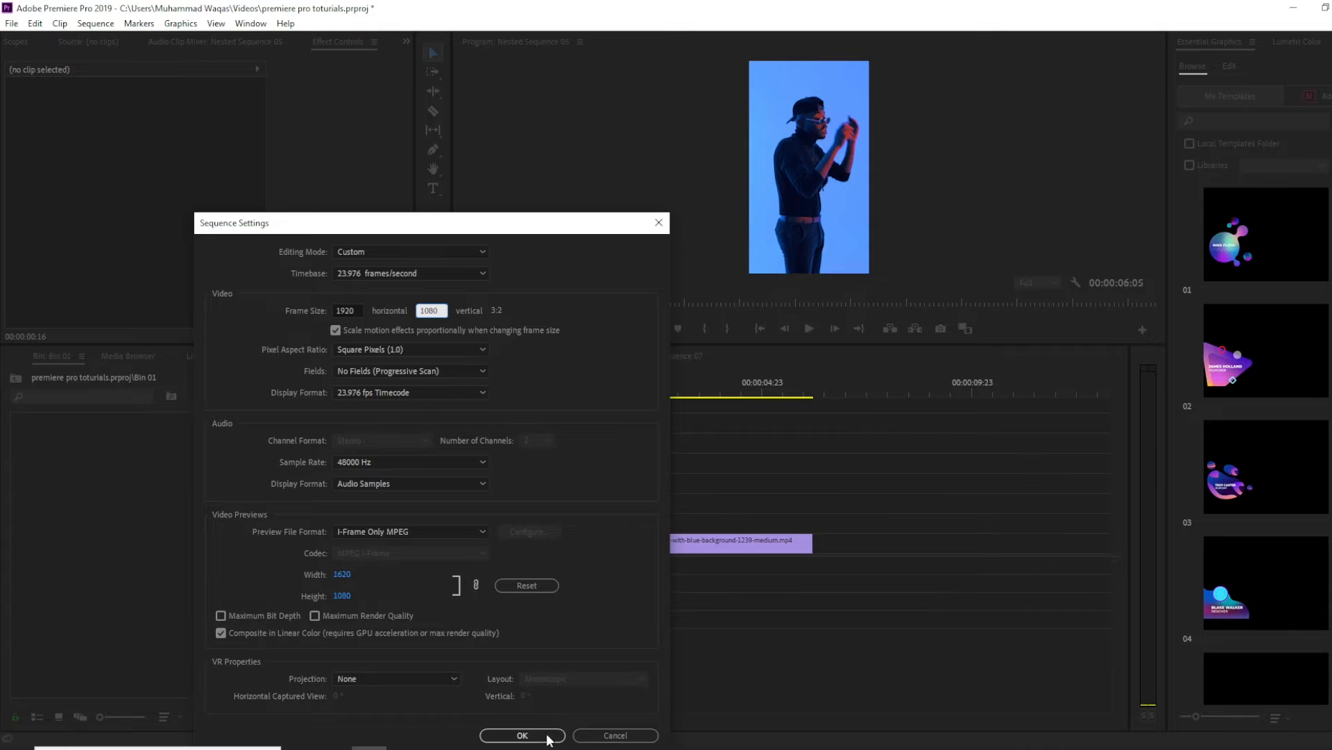
click(522, 735)
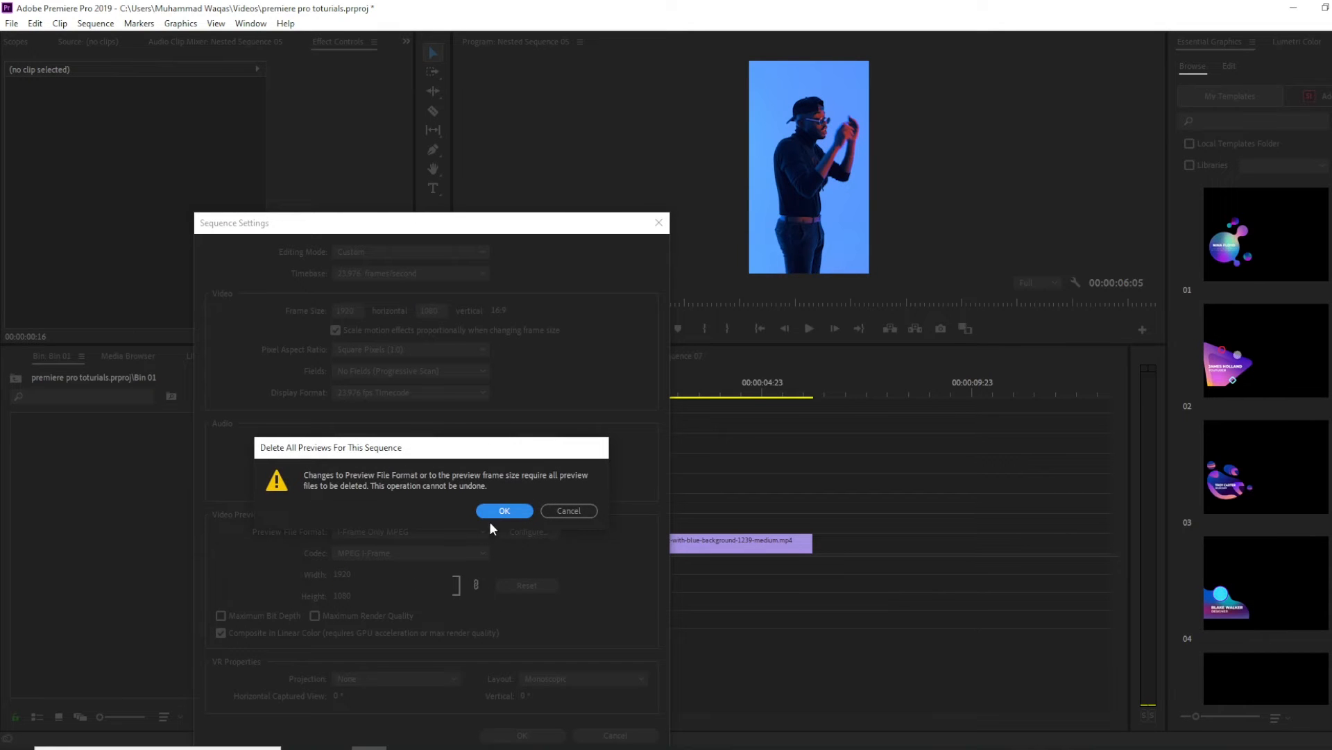
click(503, 511)
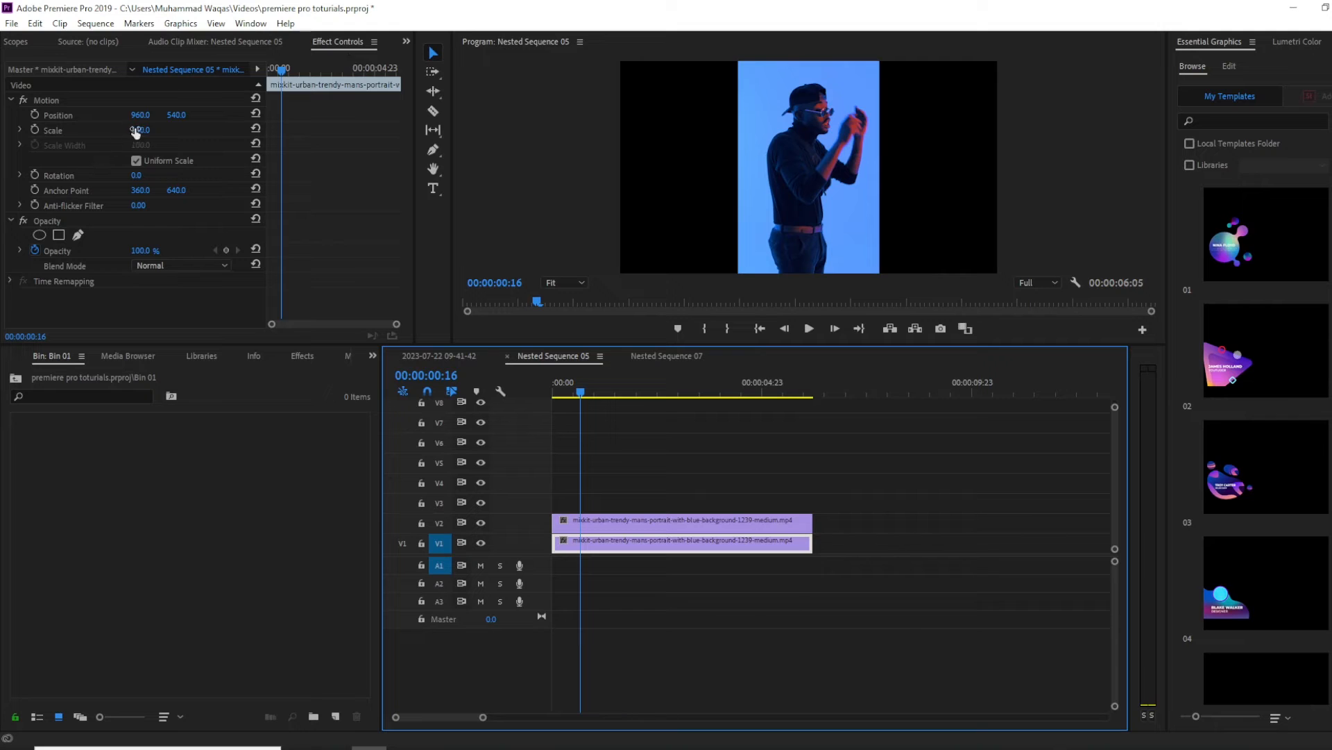
Step: Scale the lower copy of the portrait clip up to 268 to fill the frame
drag(140, 130, 140, 130)
text(gau)
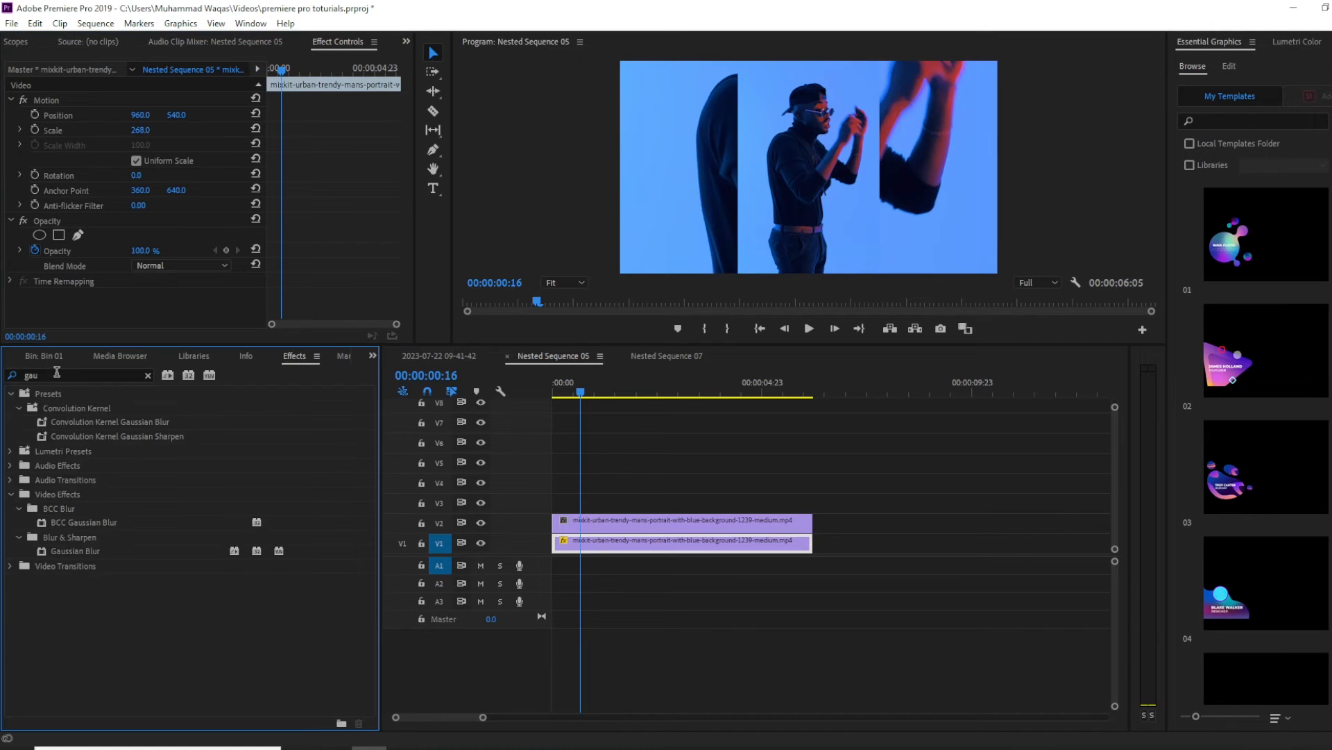
mouse_move(91, 547)
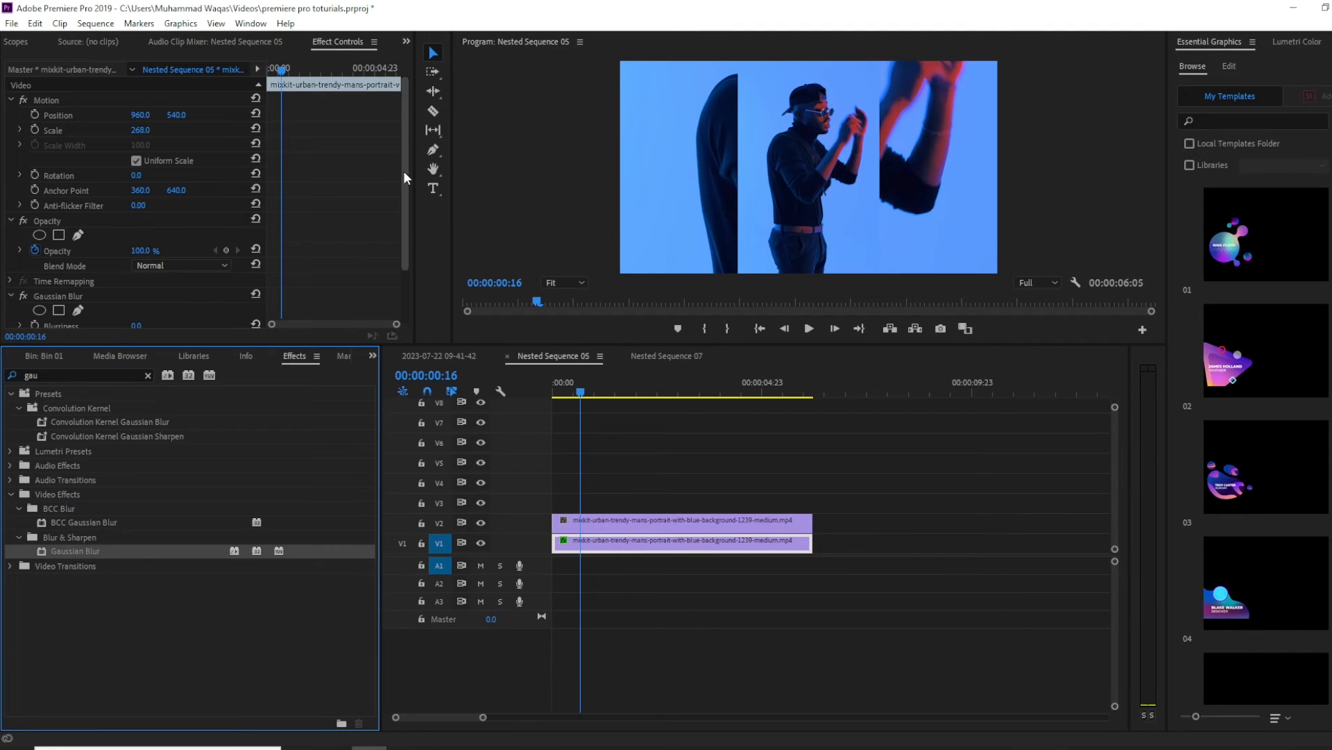
Step: Raise the background copy's Gaussian Blur blurriness to about 52
scroll(down, 3)
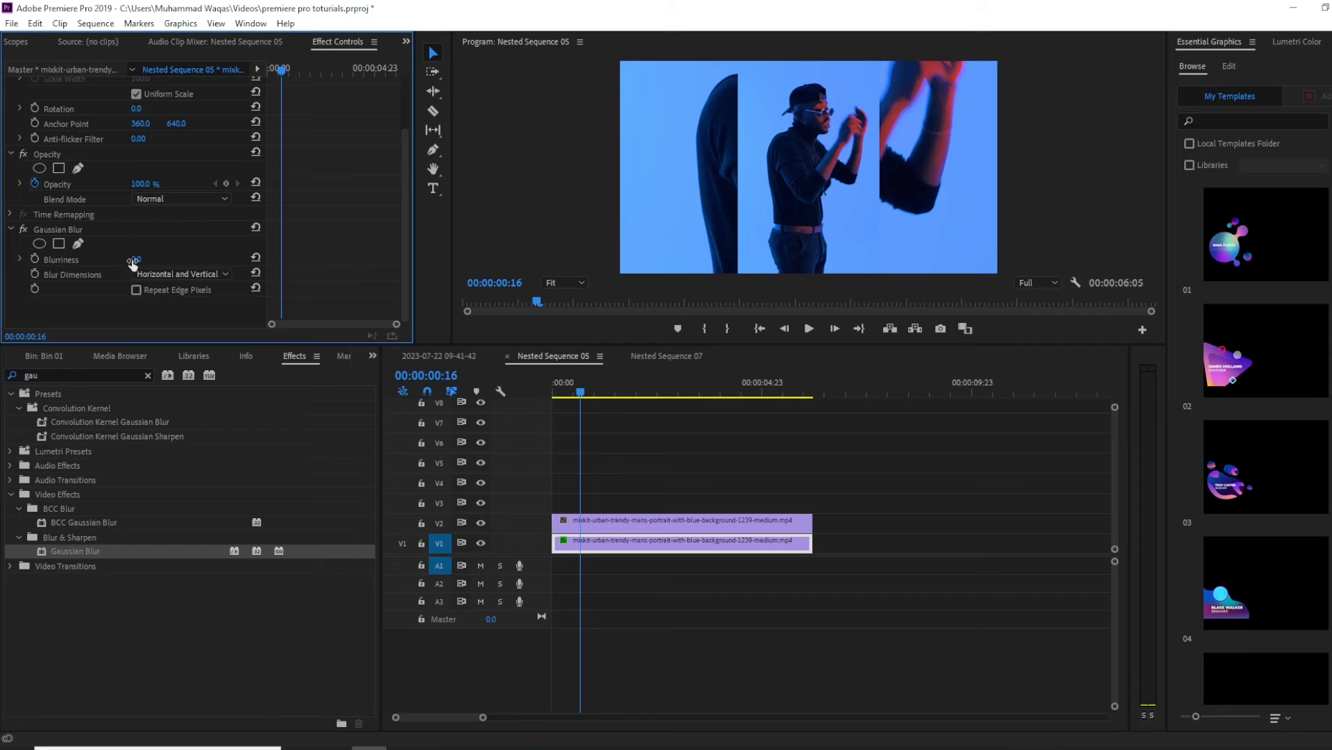
drag(133, 259, 195, 259)
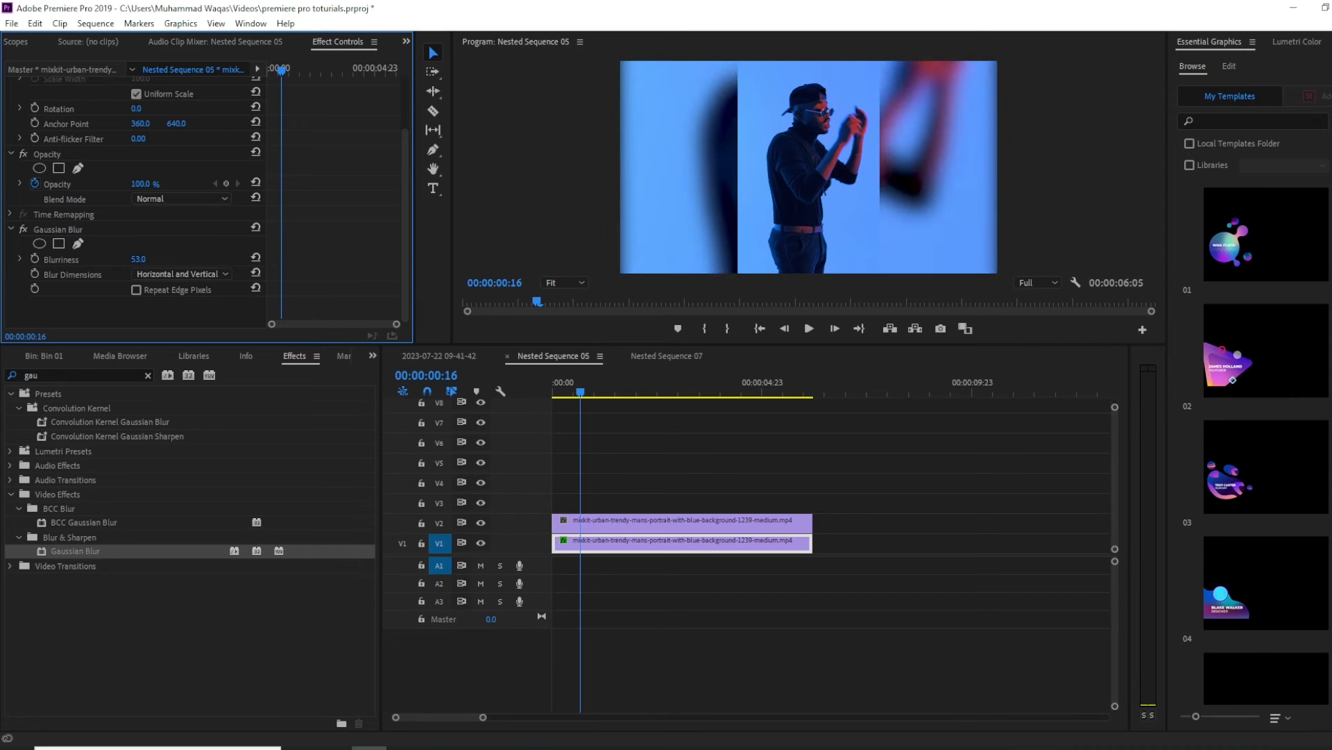
click(654, 391)
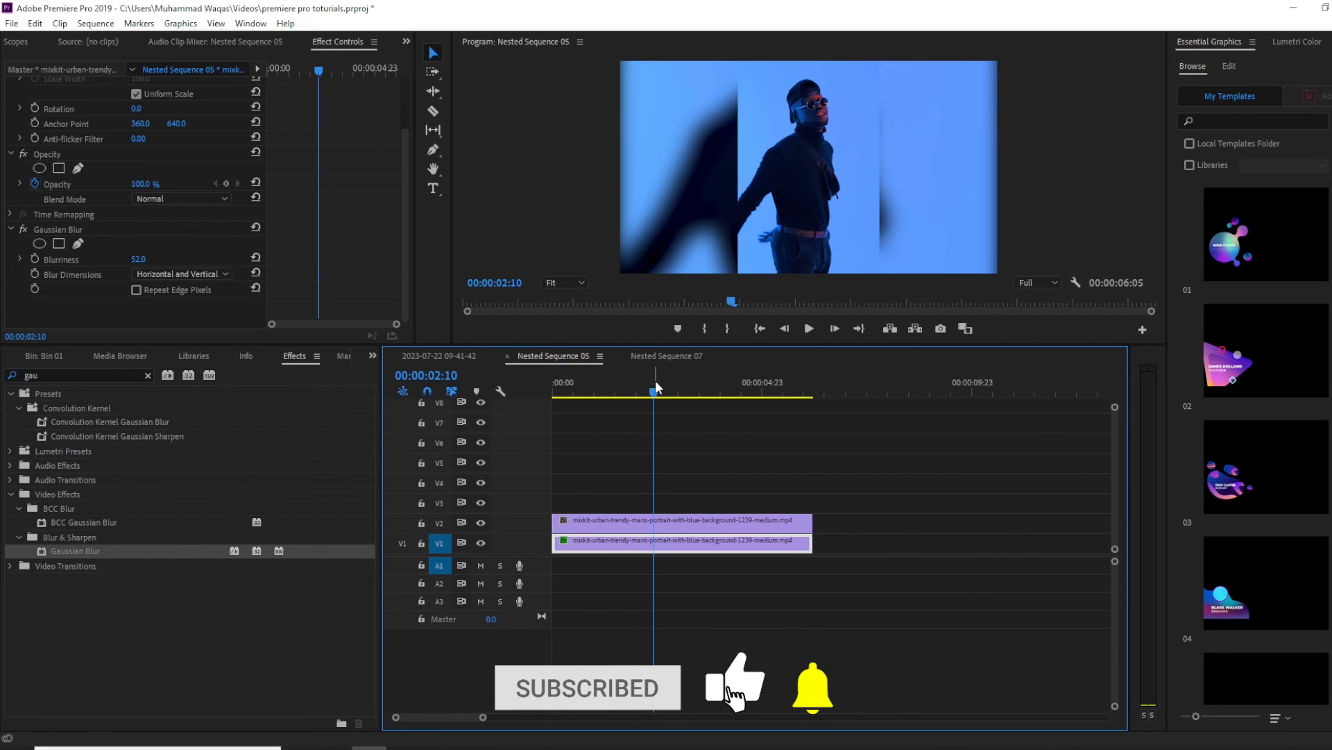
mouse_move(985, 699)
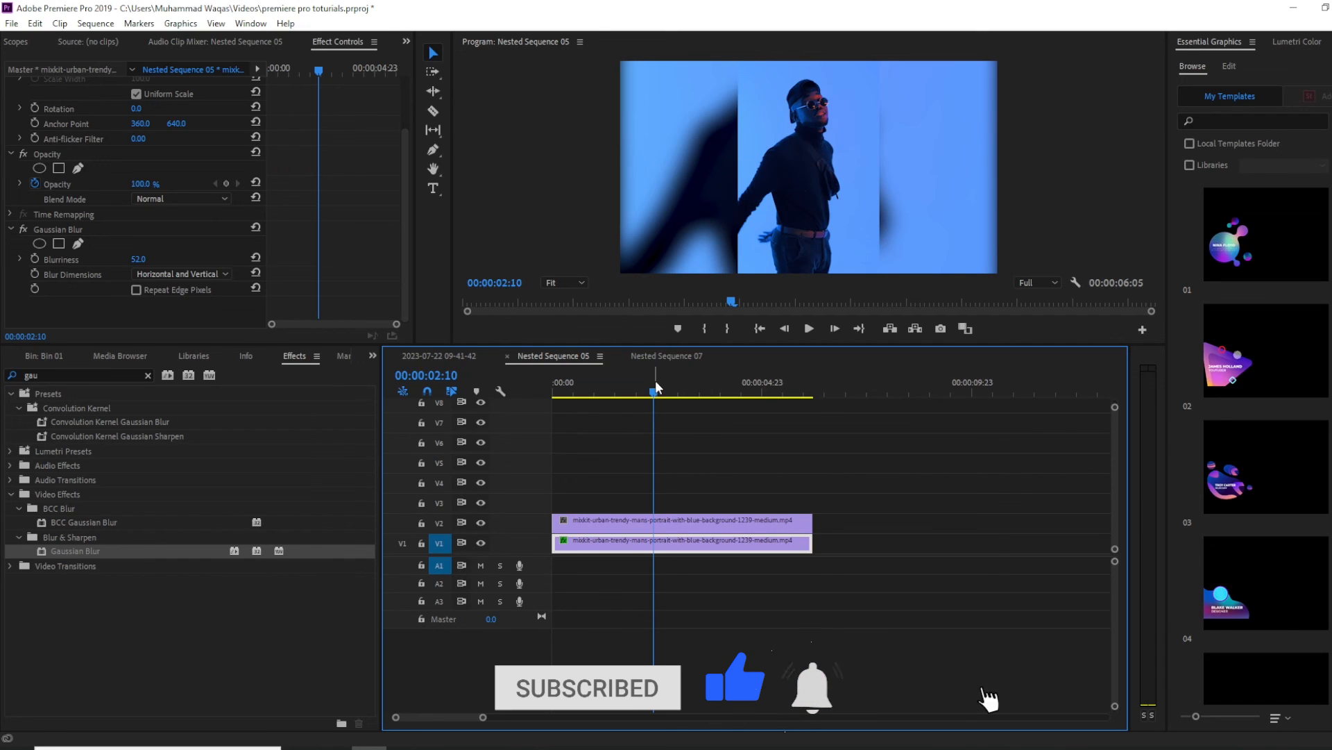